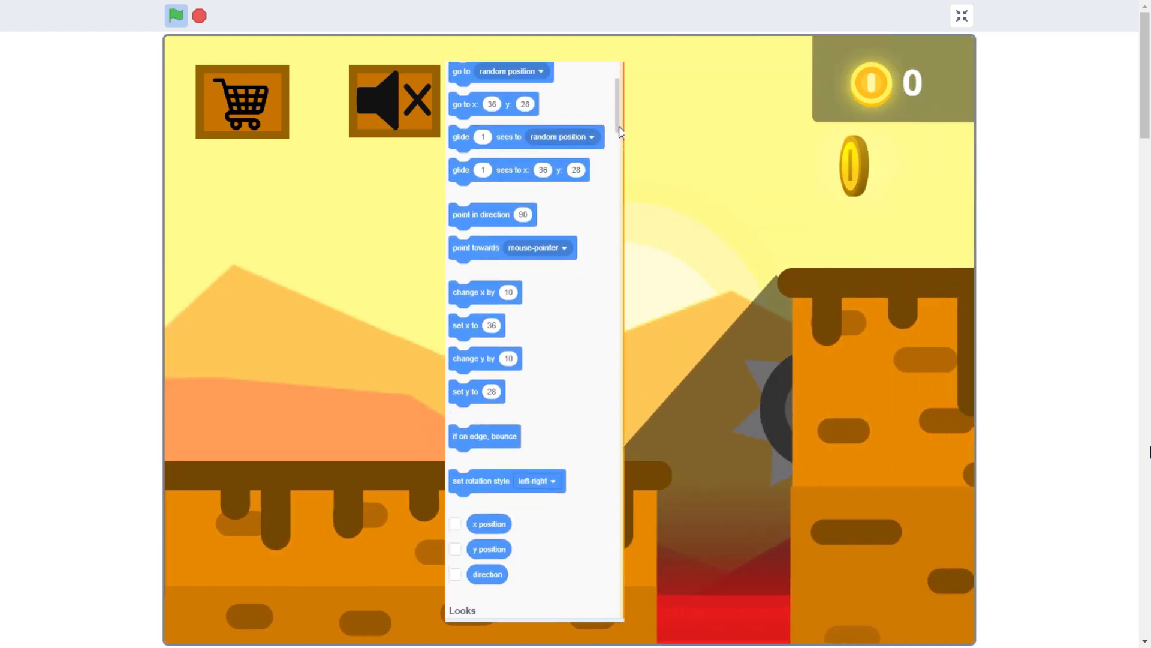
{"action": "scroll", "scroll_direction": "down", "scroll_amount": 3}
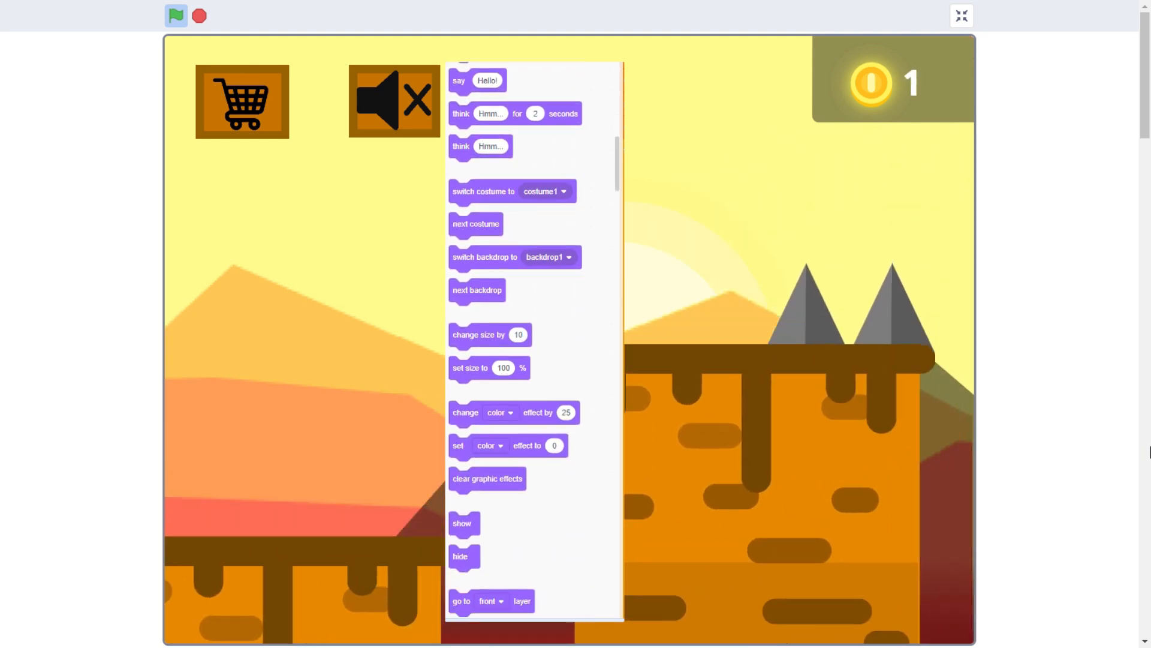
{"action": "scroll", "scroll_direction": "down", "scroll_amount": 3}
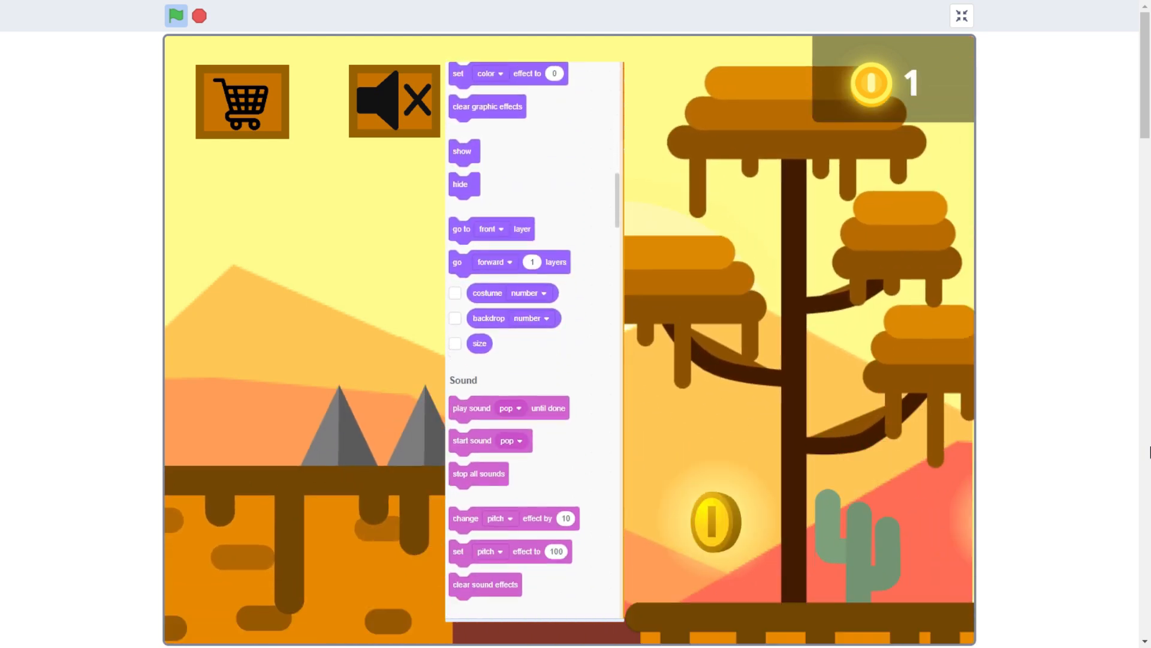